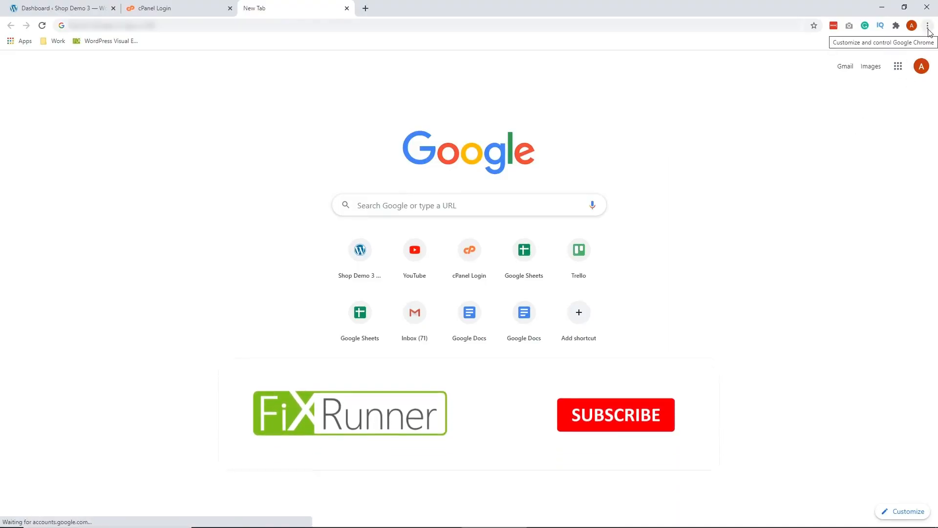
Reach Chrome's Clear browsing data options via More tools and open the Time range choice.
{"action": "left_click", "coordinate": [615, 414]}
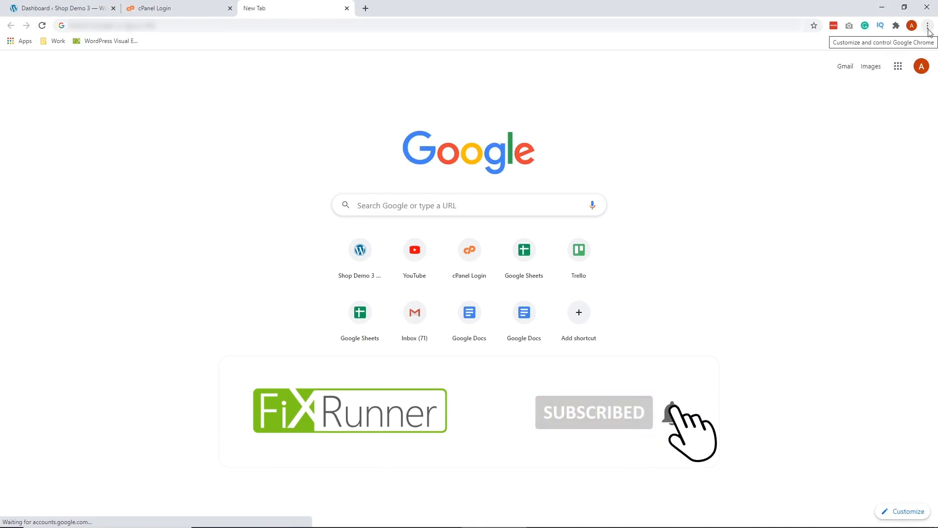
{"action": "left_click", "coordinate": [927, 26]}
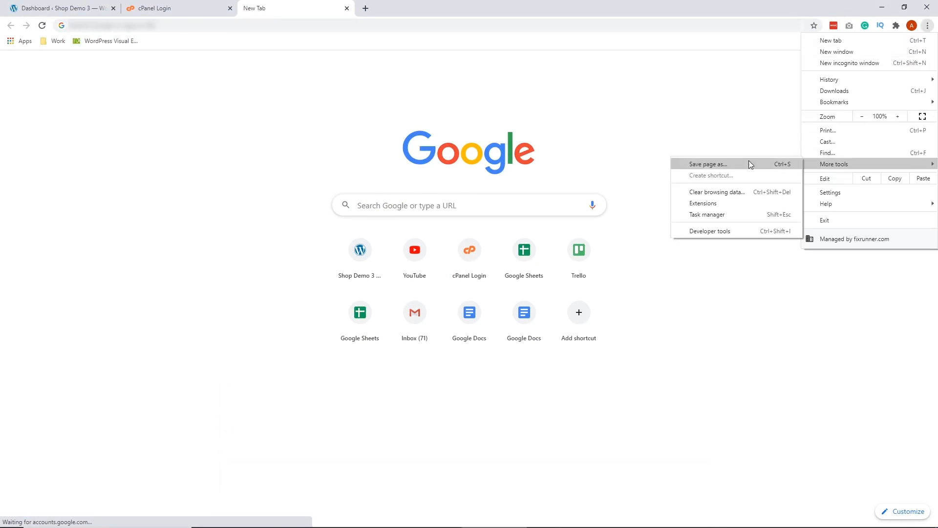
{"action": "left_click", "coordinate": [716, 193]}
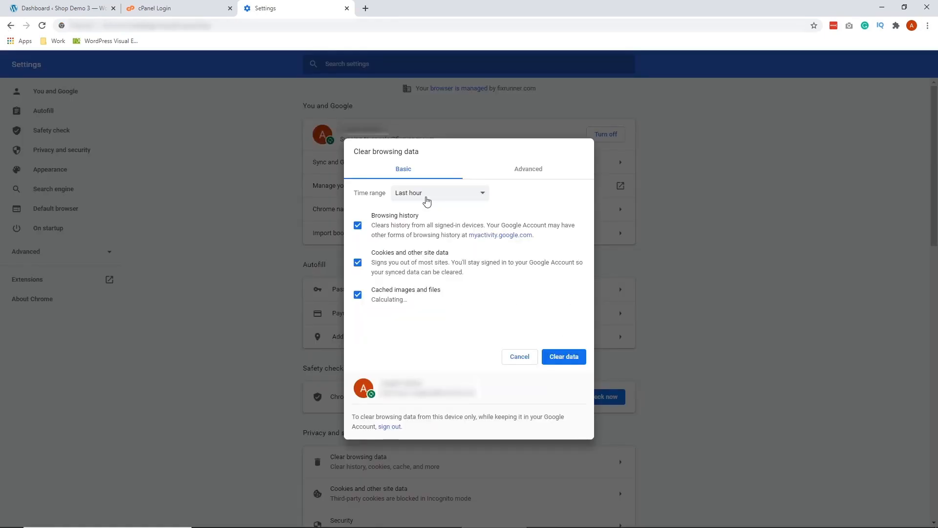
{"action": "left_click", "coordinate": [439, 193]}
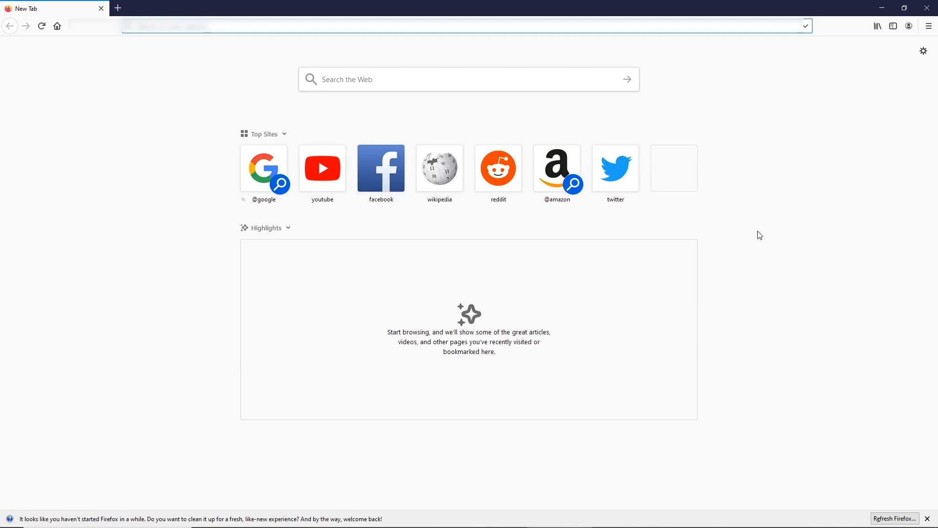
{"action": "mouse_move", "coordinate": [764, 207]}
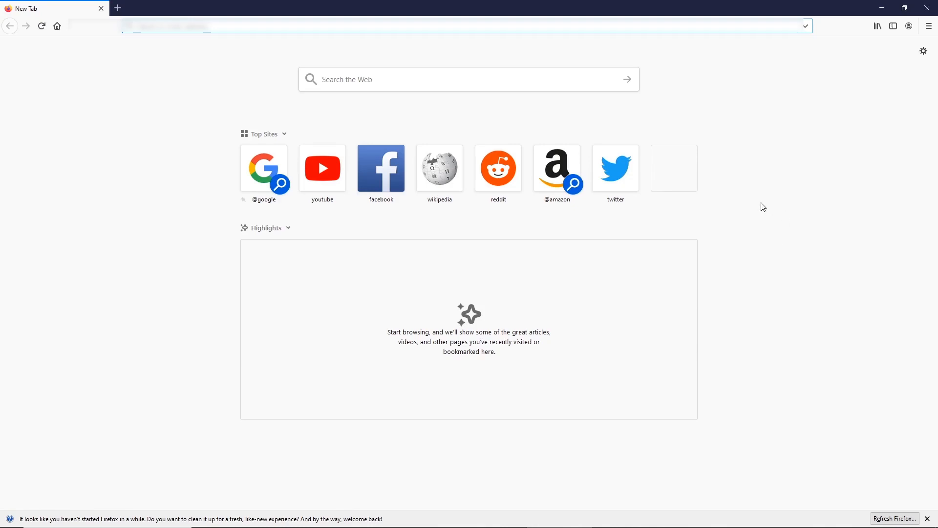
Reach Firefox's Clear Recent History dialog via Library > History.
{"action": "left_click", "coordinate": [878, 26]}
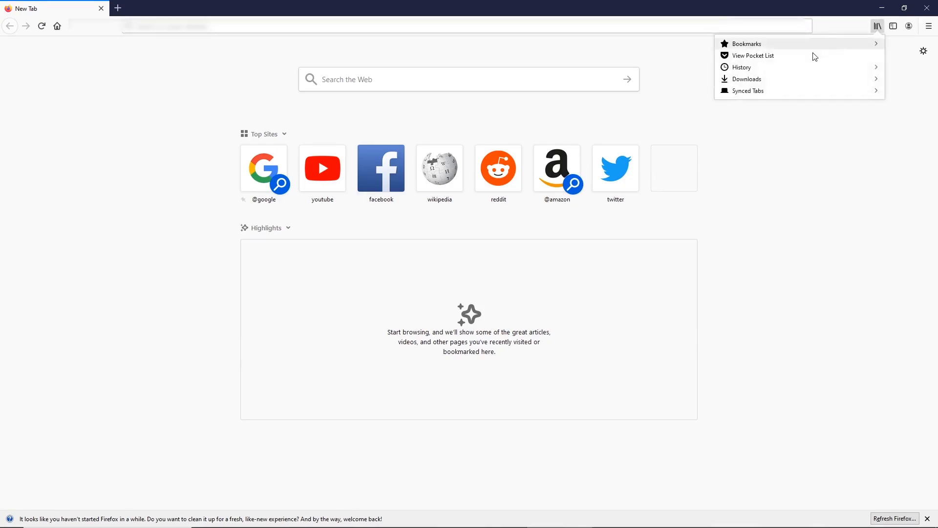
{"action": "left_click", "coordinate": [742, 68]}
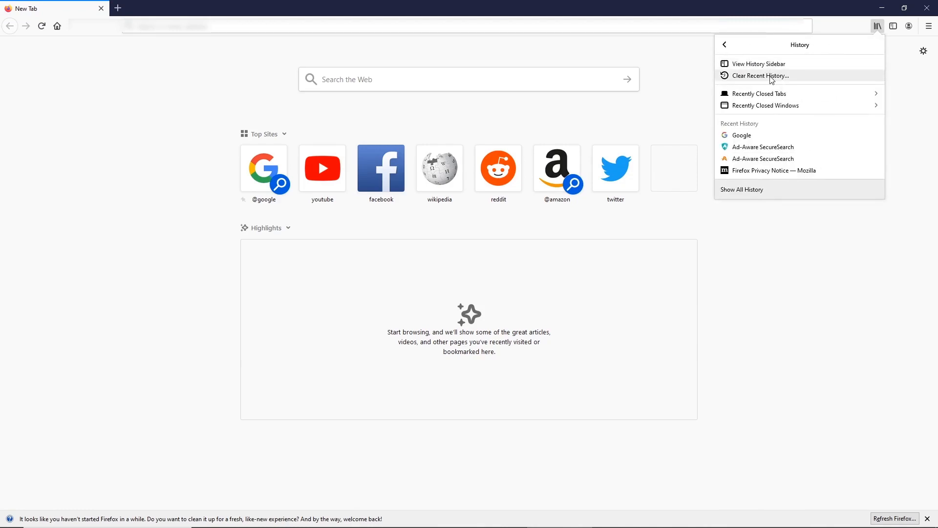
{"action": "left_click", "coordinate": [762, 75]}
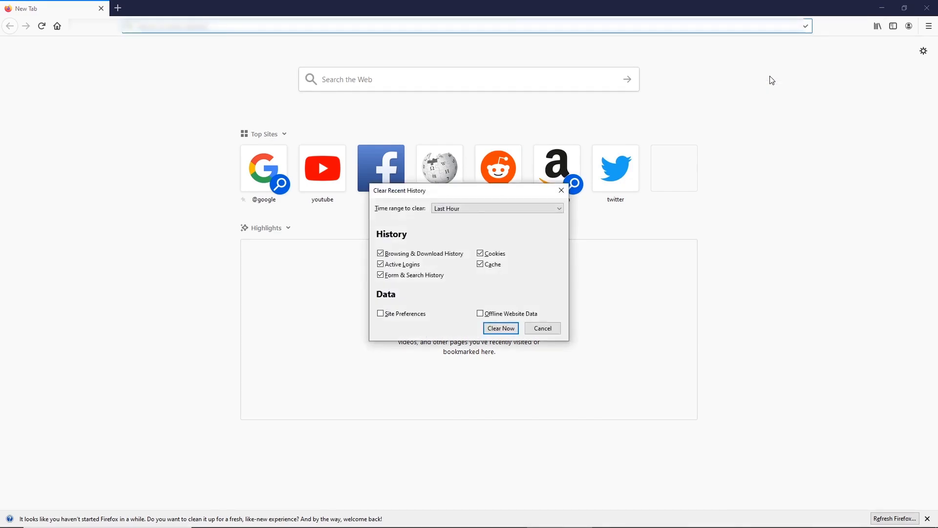
{"action": "left_click", "coordinate": [496, 207]}
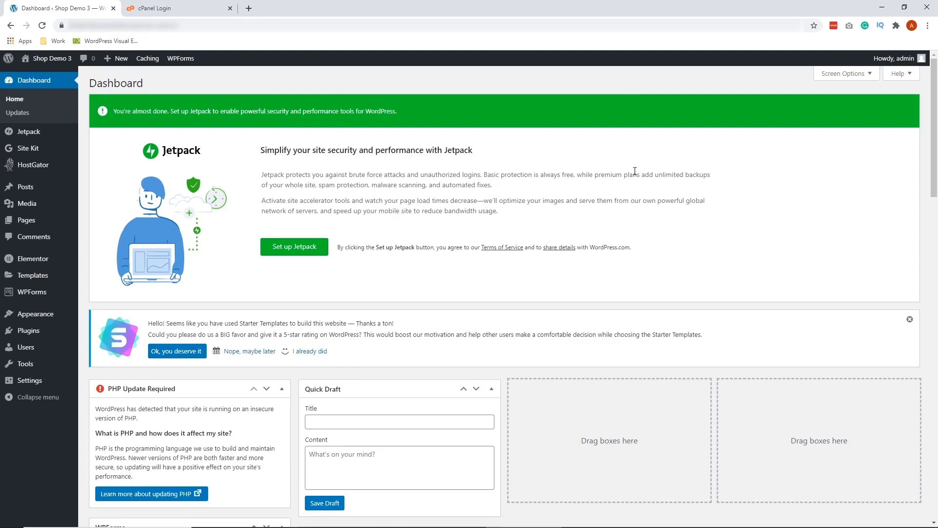
{"action": "mouse_move", "coordinate": [333, 235]}
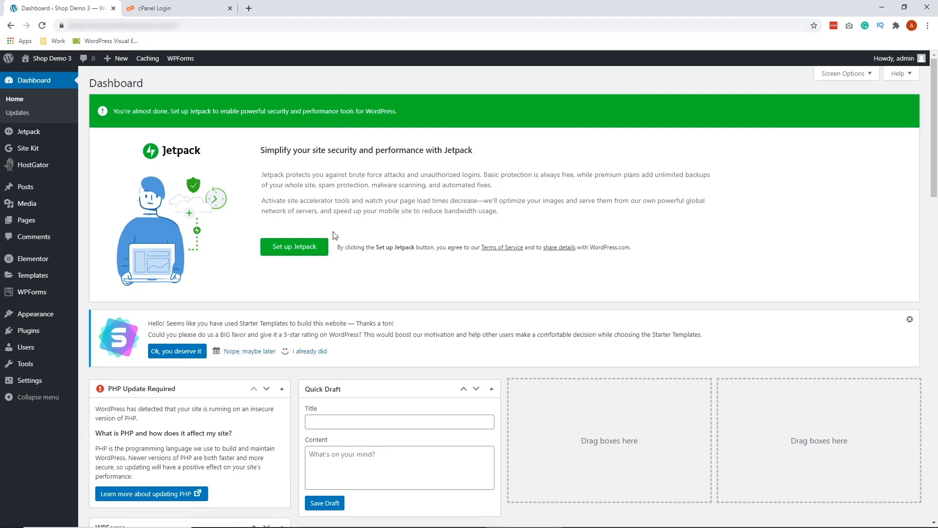
{"action": "mouse_move", "coordinate": [27, 329]}
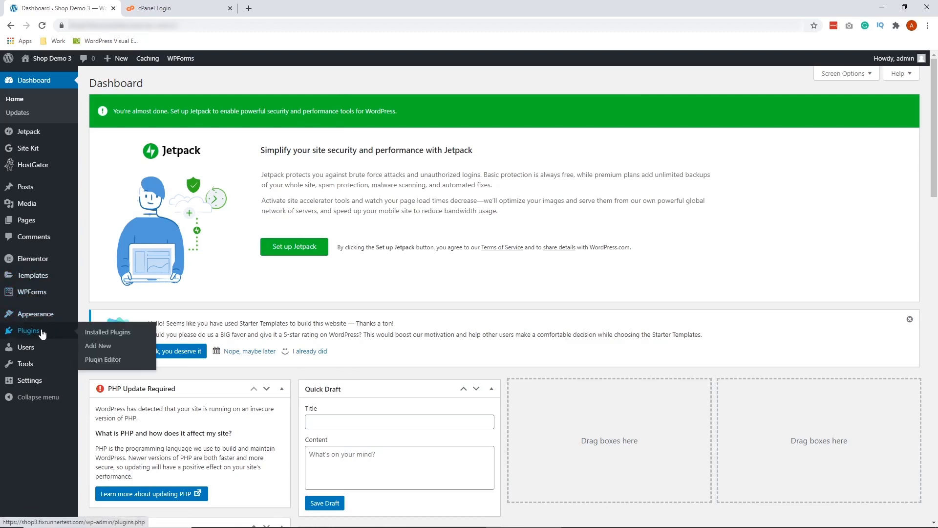
{"action": "mouse_move", "coordinate": [108, 331]}
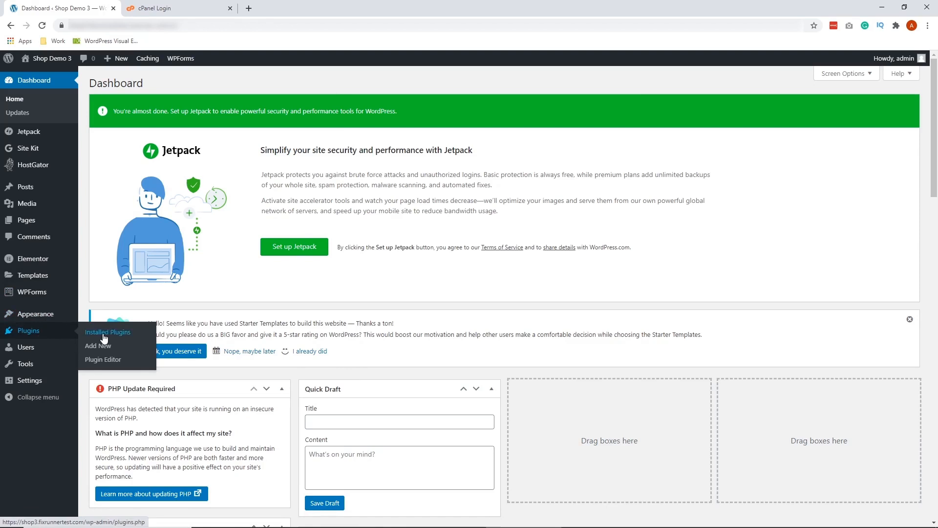
Select every installed plugin and choose Deactivate as the bulk action.
{"action": "left_click", "coordinate": [109, 333]}
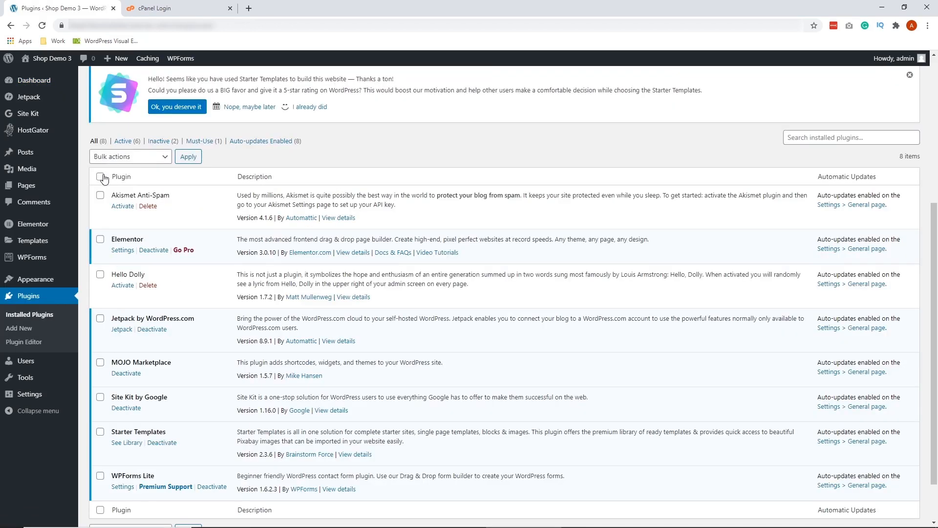
{"action": "left_click", "coordinate": [101, 177]}
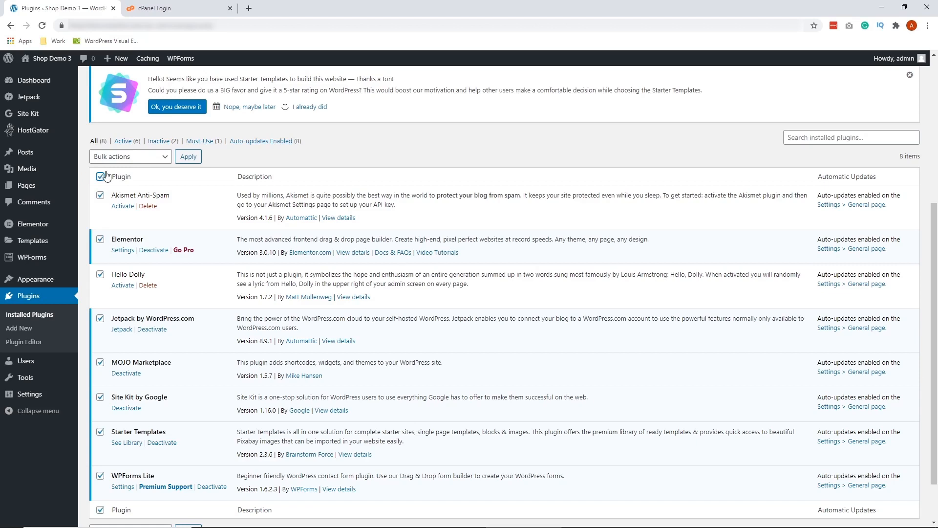
{"action": "left_click", "coordinate": [130, 156]}
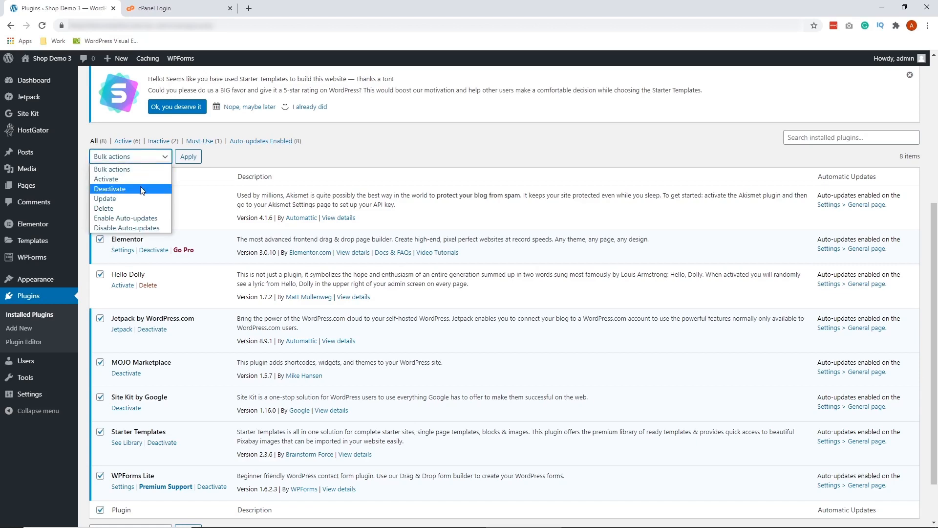
{"action": "left_click", "coordinate": [111, 189]}
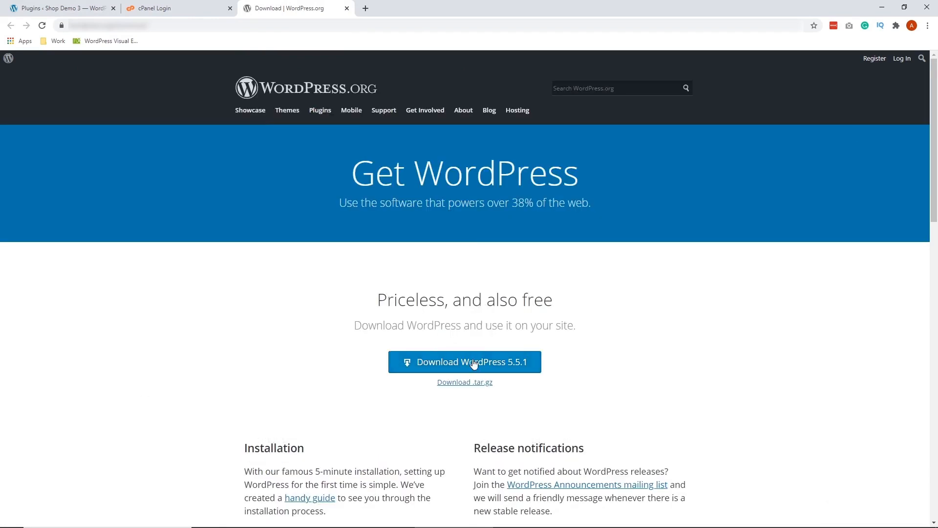
Download the WordPress 5.5.1 package from WordPress.org.
{"action": "left_click", "coordinate": [464, 362]}
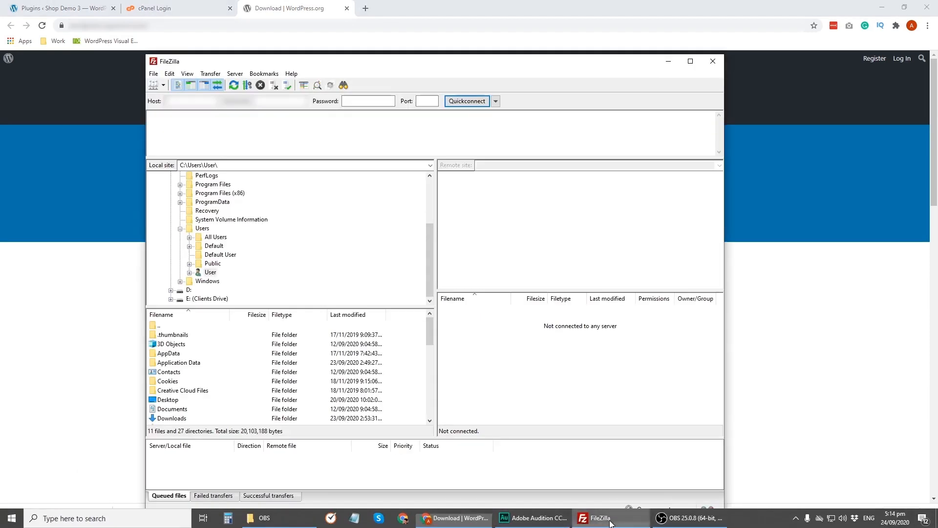
In FileZilla, go into wp-includes/js on the server and locate the tinymce folder.
{"action": "left_click", "coordinate": [466, 101]}
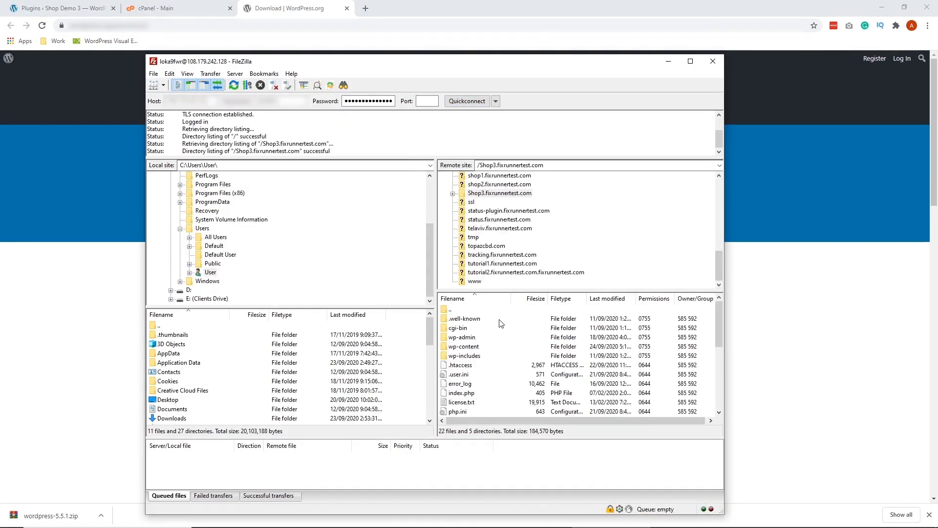
{"action": "mouse_move", "coordinate": [512, 335]}
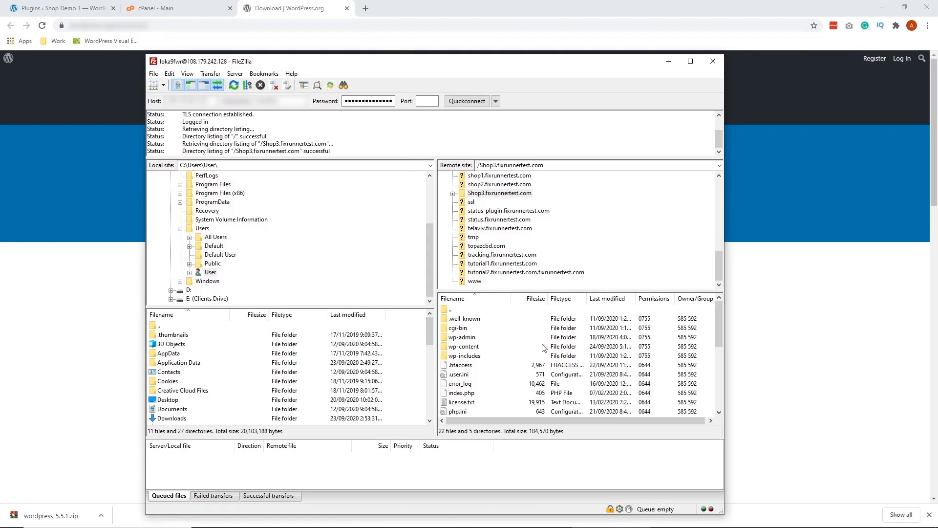
{"action": "mouse_move", "coordinate": [654, 335]}
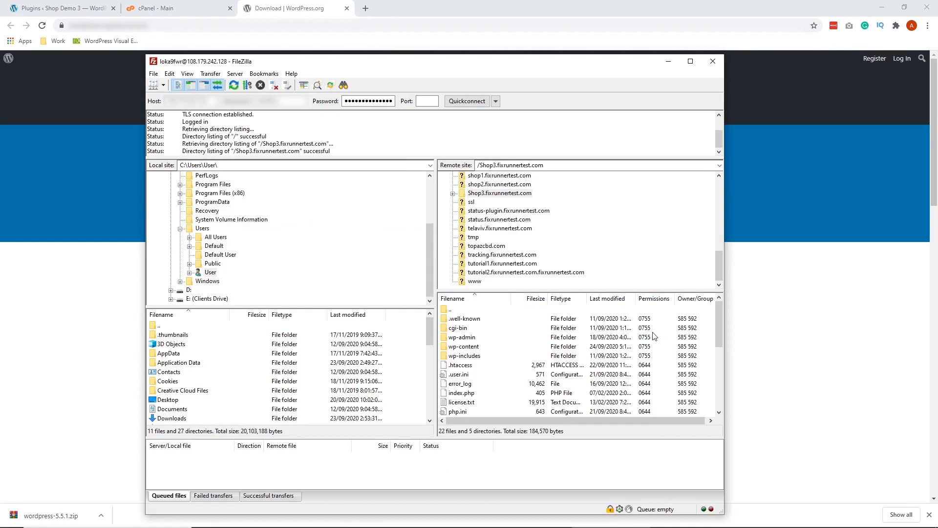
{"action": "mouse_move", "coordinate": [501, 362]}
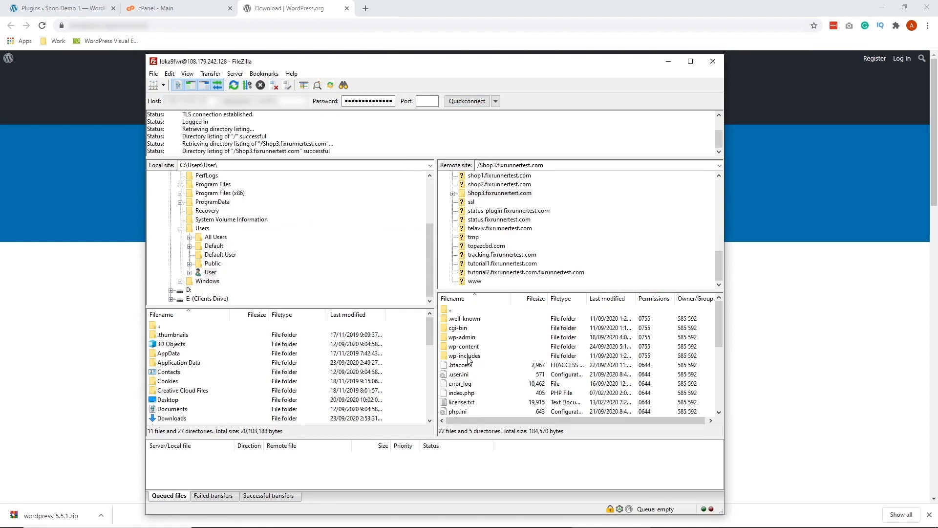
{"action": "double_click", "coordinate": [463, 356]}
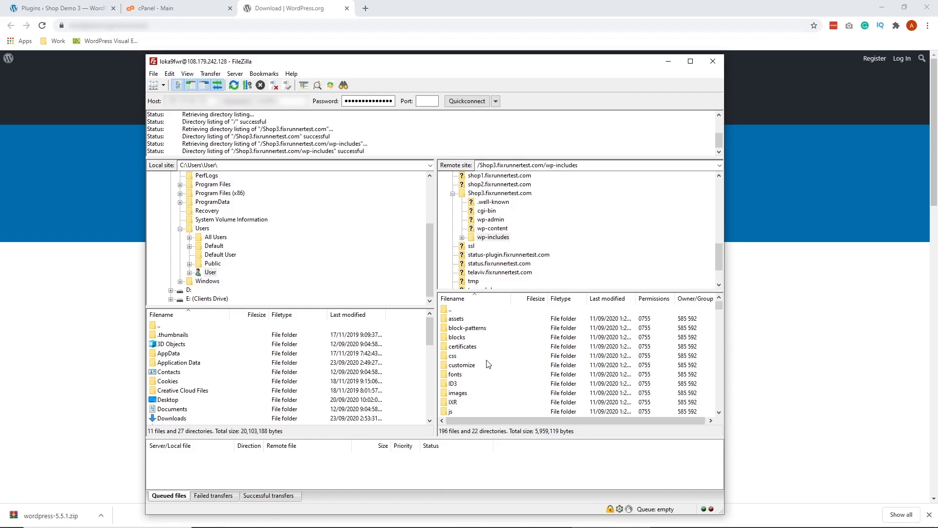
{"action": "scroll", "scroll_direction": "down", "scroll_amount": 3}
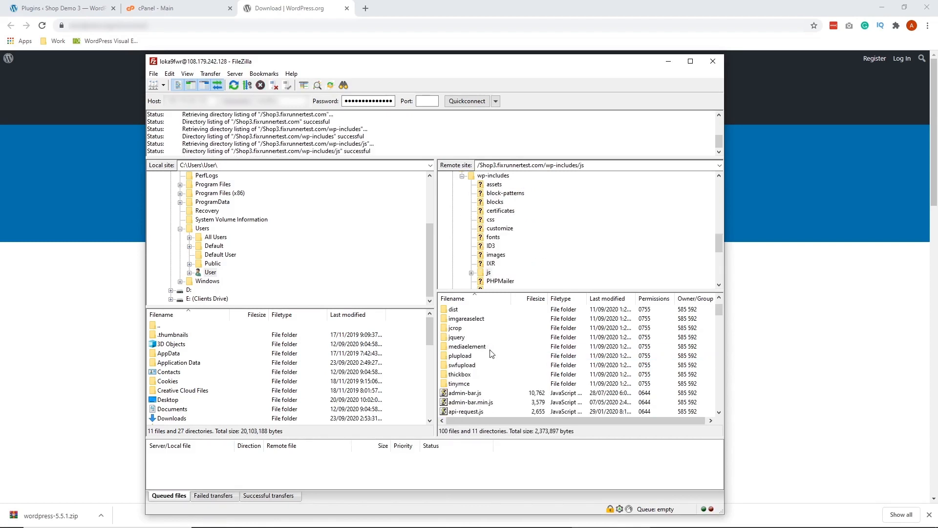
{"action": "mouse_move", "coordinate": [482, 377]}
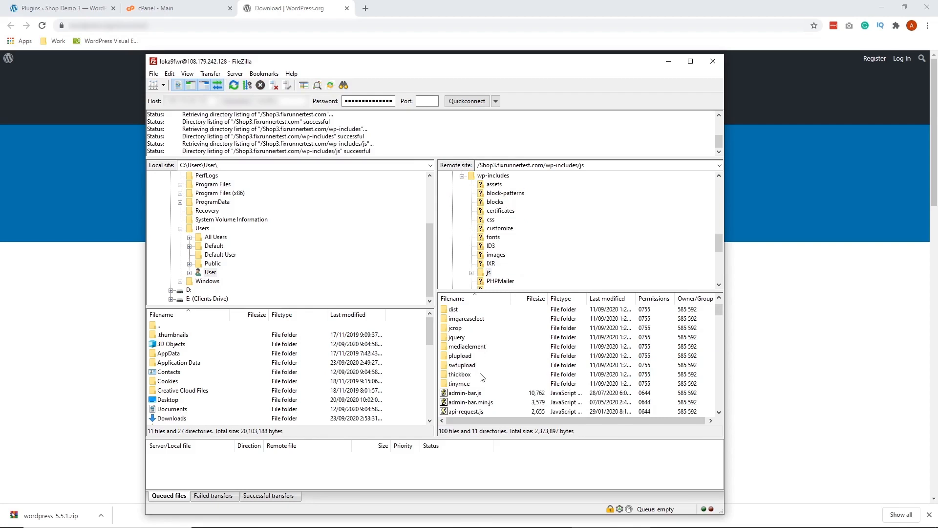
{"action": "left_click", "coordinate": [459, 383]}
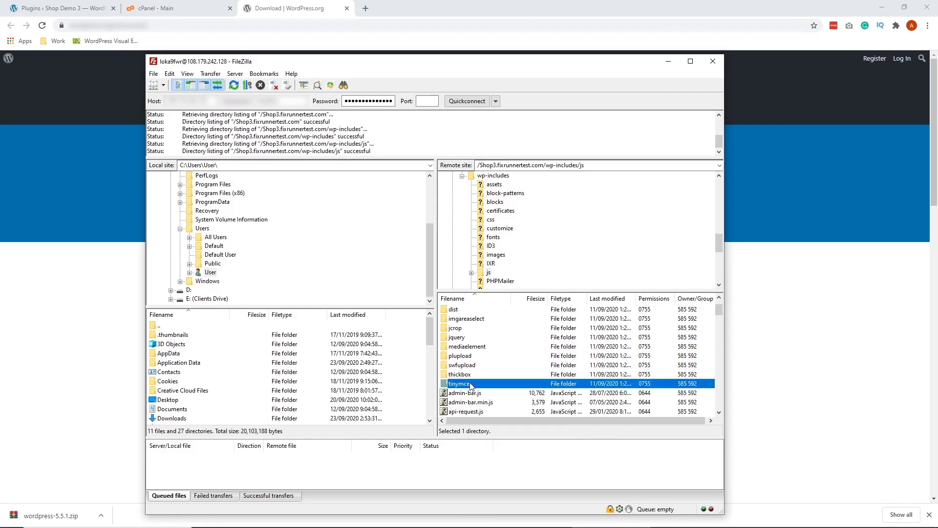
Delete the server's tinymce folder and confirm removing it with its contents.
{"action": "right_click", "coordinate": [460, 383]}
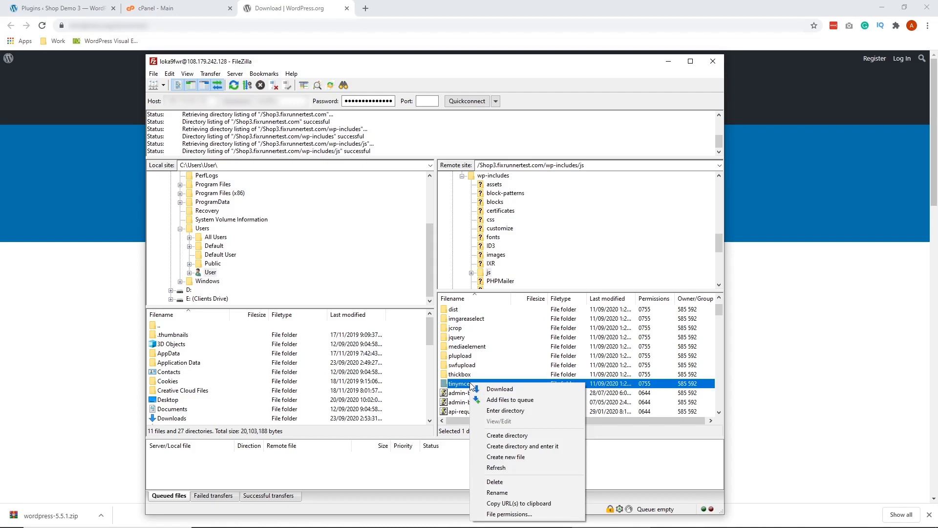
{"action": "left_click", "coordinate": [495, 481]}
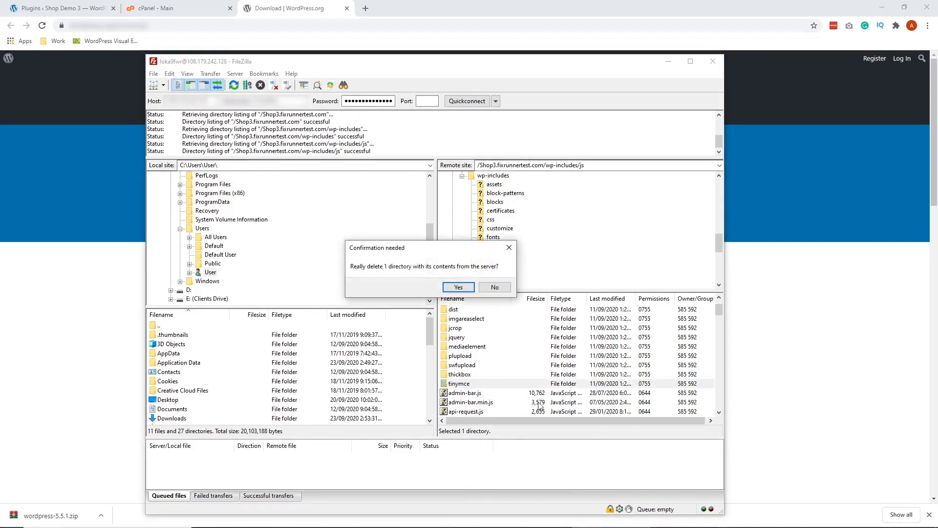
{"action": "left_click", "coordinate": [458, 287]}
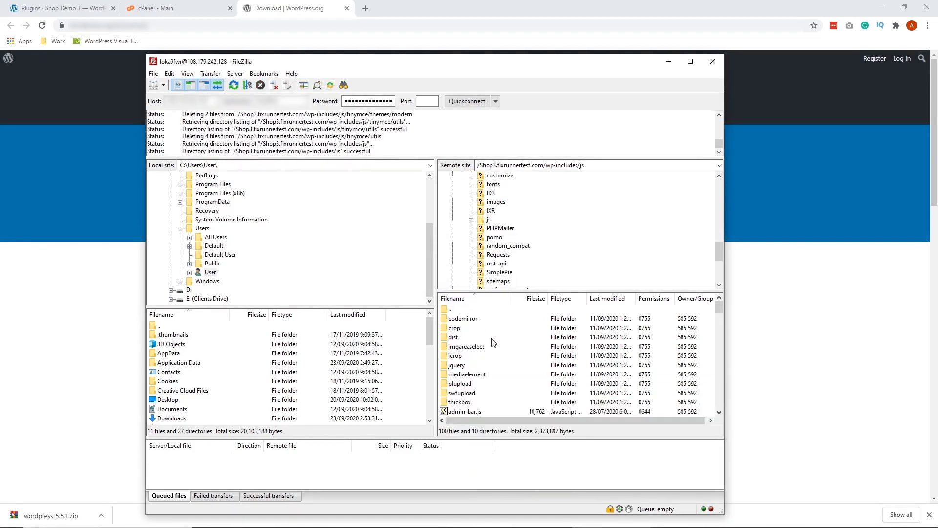
{"action": "left_click", "coordinate": [453, 299]}
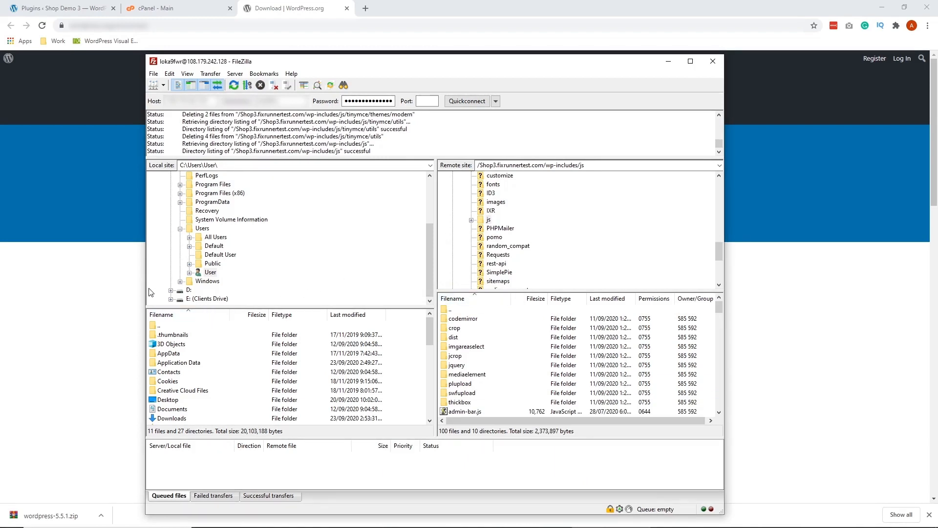
{"action": "mouse_move", "coordinate": [199, 345]}
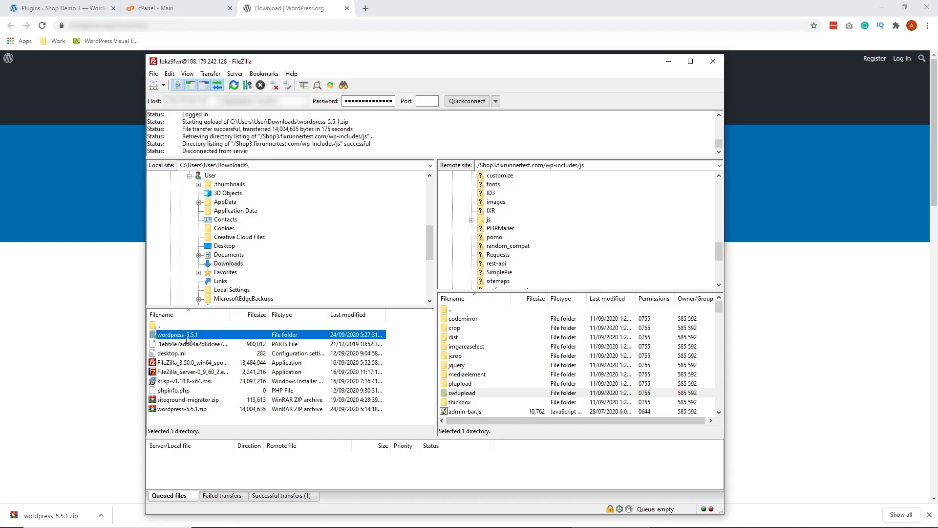
Upload the local wordpress-5.5.1 wp-includes/js/tinymce folder to the server's js folder.
{"action": "double_click", "coordinate": [178, 335]}
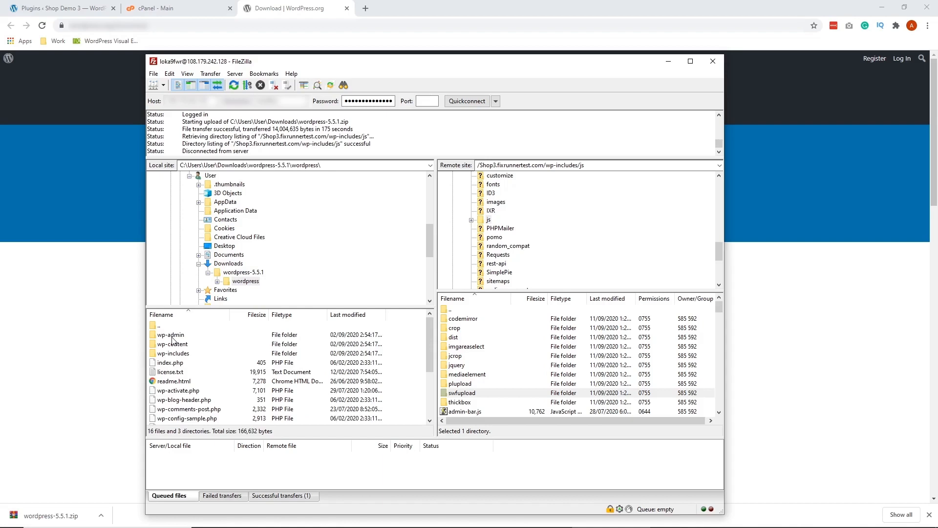
{"action": "double_click", "coordinate": [175, 353]}
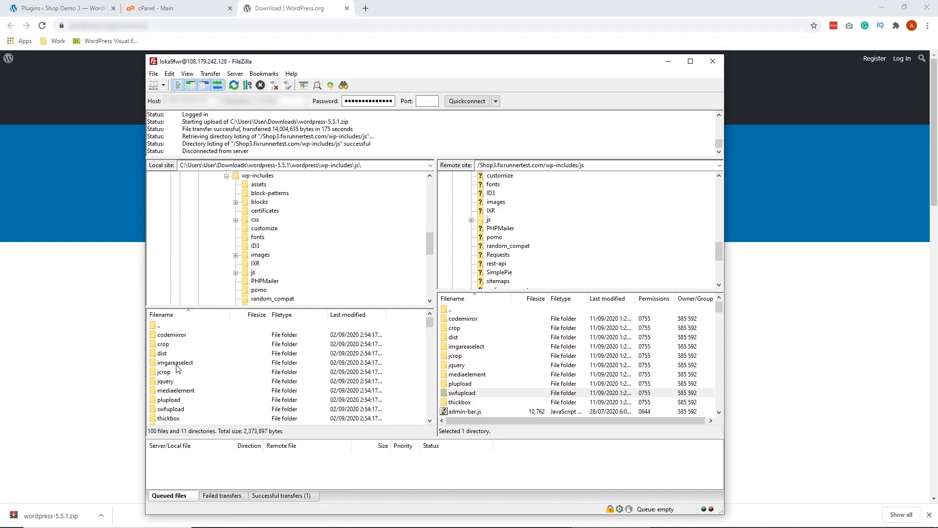
{"action": "scroll", "scroll_direction": "down", "scroll_amount": 3}
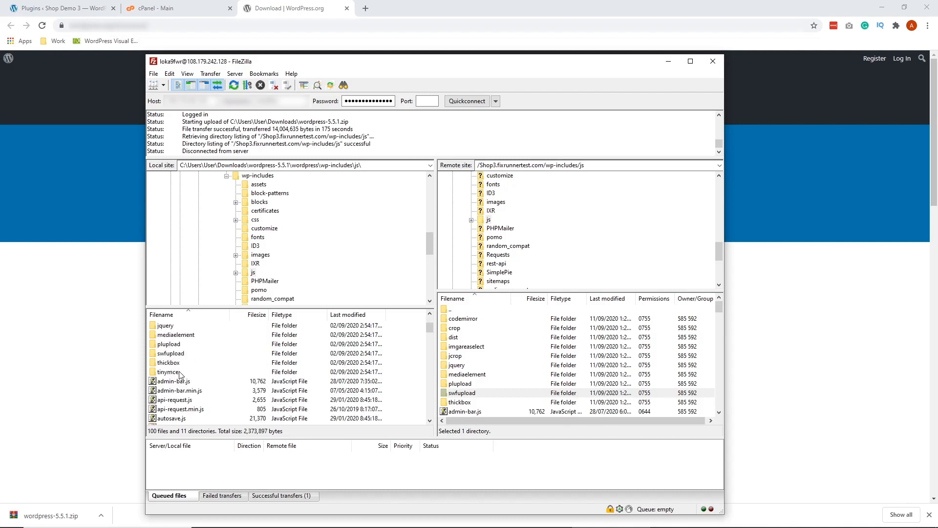
{"action": "left_click", "coordinate": [170, 371]}
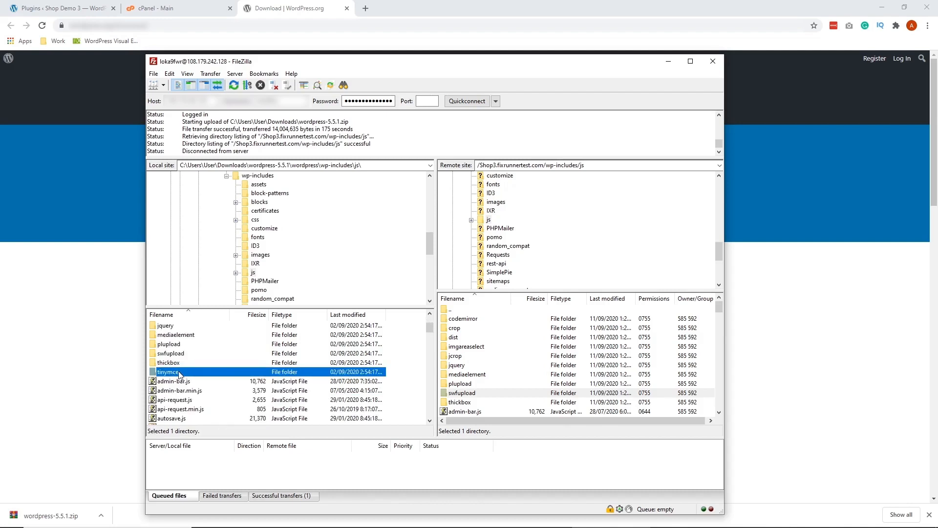
{"action": "right_click", "coordinate": [167, 372]}
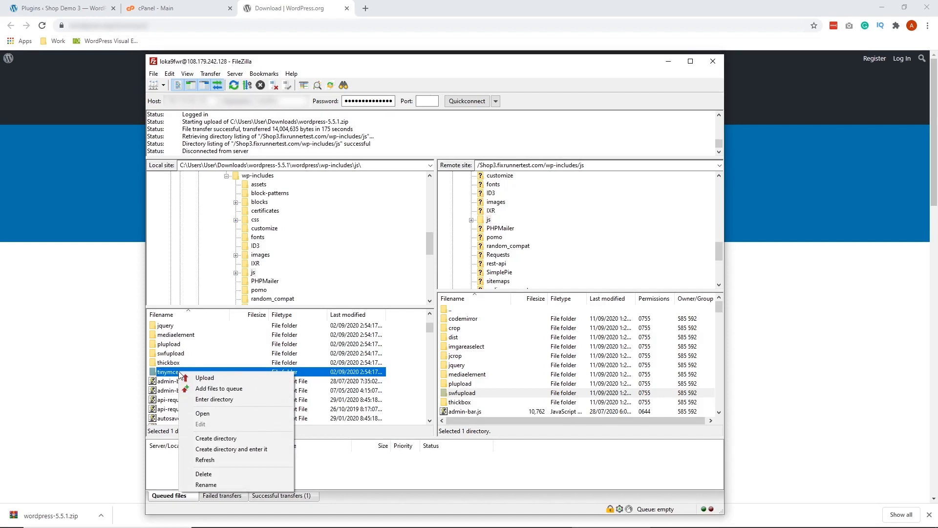
{"action": "left_click", "coordinate": [204, 378]}
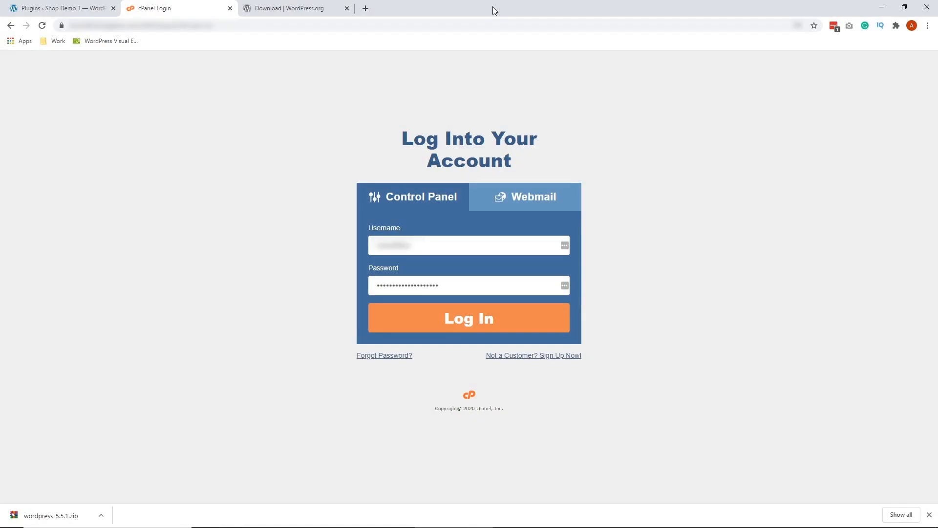
Sign in to cPanel and reach the site's File Manager.
{"action": "left_click", "coordinate": [468, 318]}
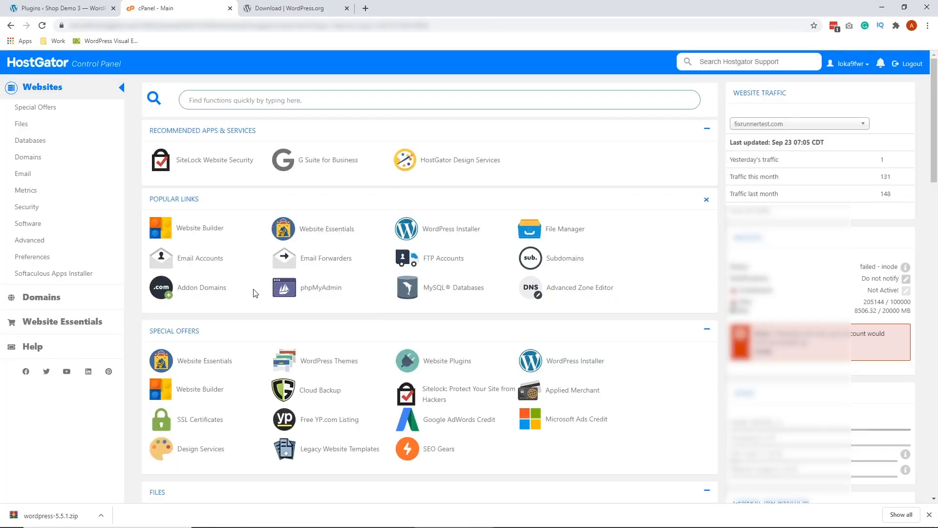
{"action": "scroll", "scroll_direction": "down", "scroll_amount": 3}
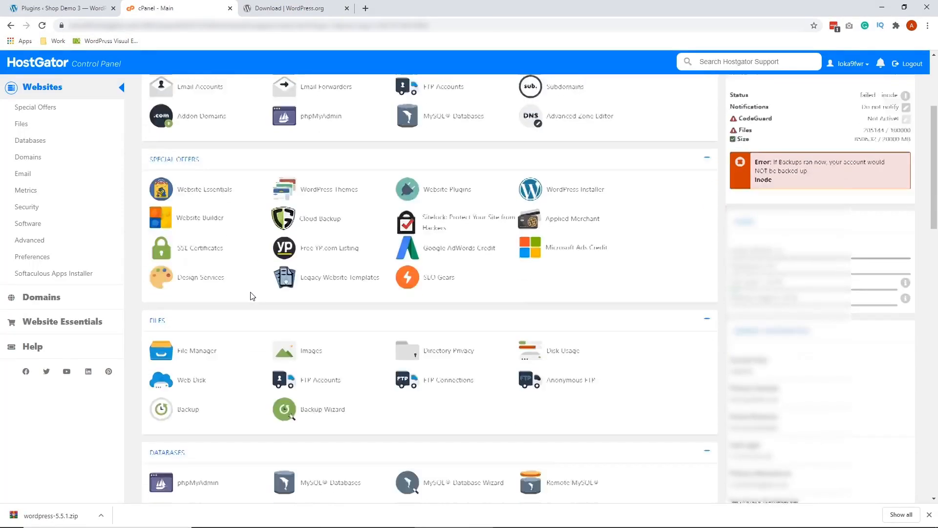
{"action": "scroll", "scroll_direction": "down", "scroll_amount": 3}
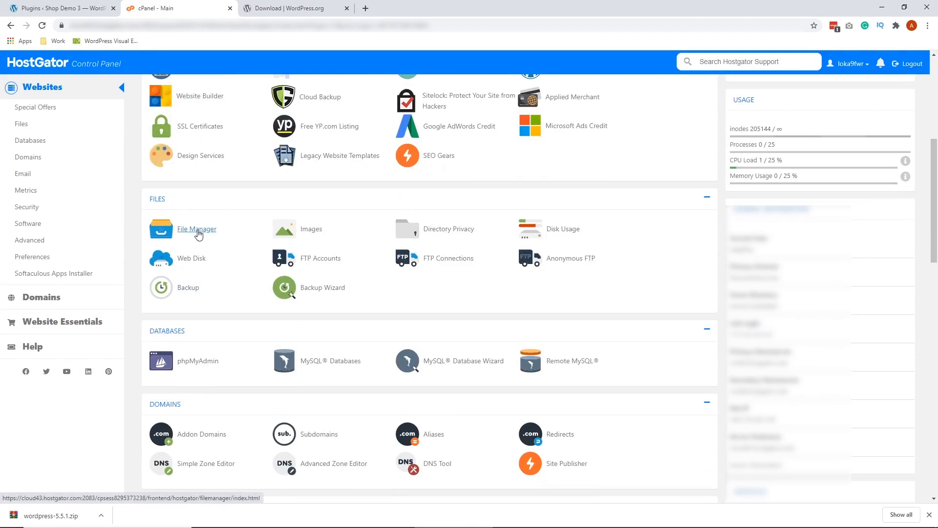
{"action": "left_click", "coordinate": [196, 229]}
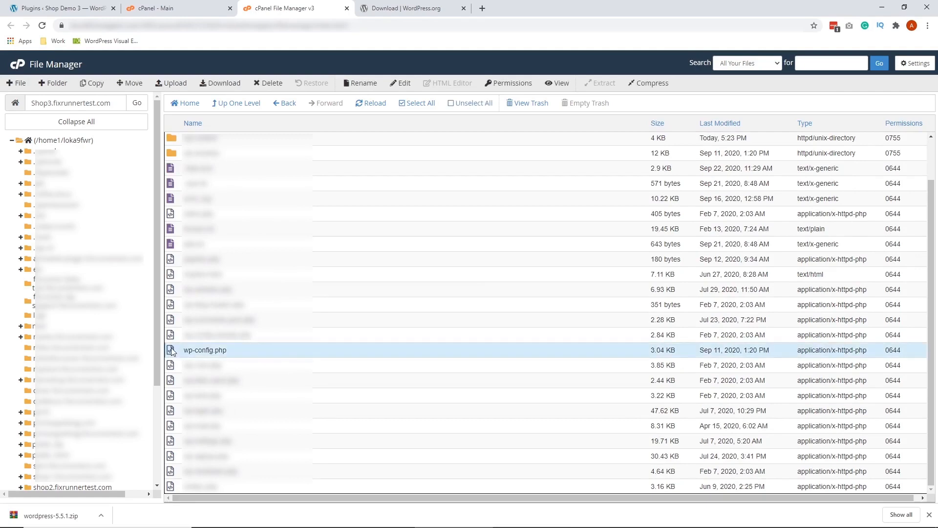
Open wp-config.php in the File Manager's code editor.
{"action": "left_click", "coordinate": [400, 82]}
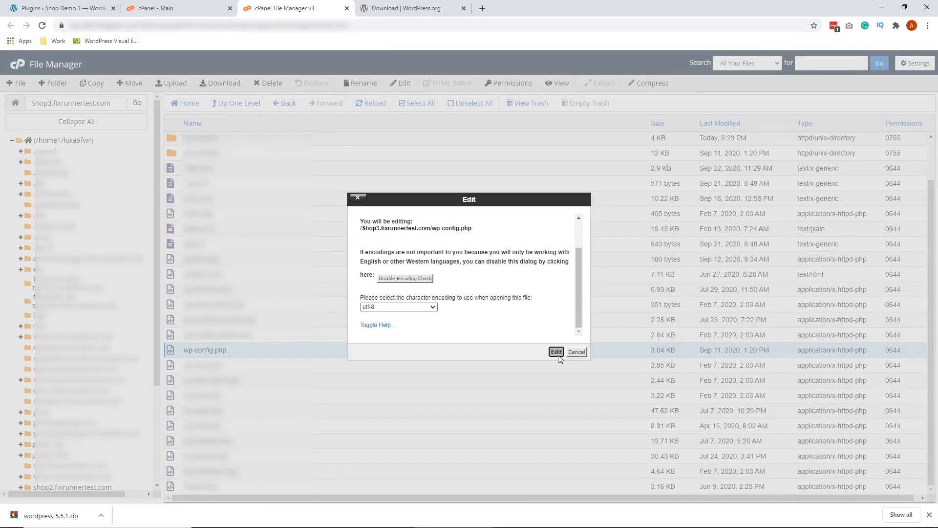
{"action": "left_click", "coordinate": [555, 351]}
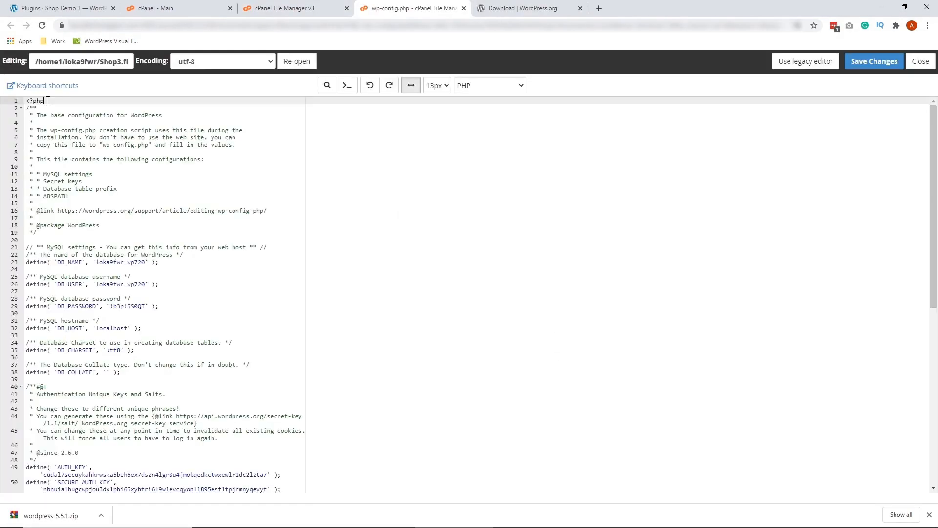
Add define('CONCATENATE_SCRIPTS',false); after <?php, save the changes and close the editor.
{"action": "double_click", "coordinate": [35, 99]}
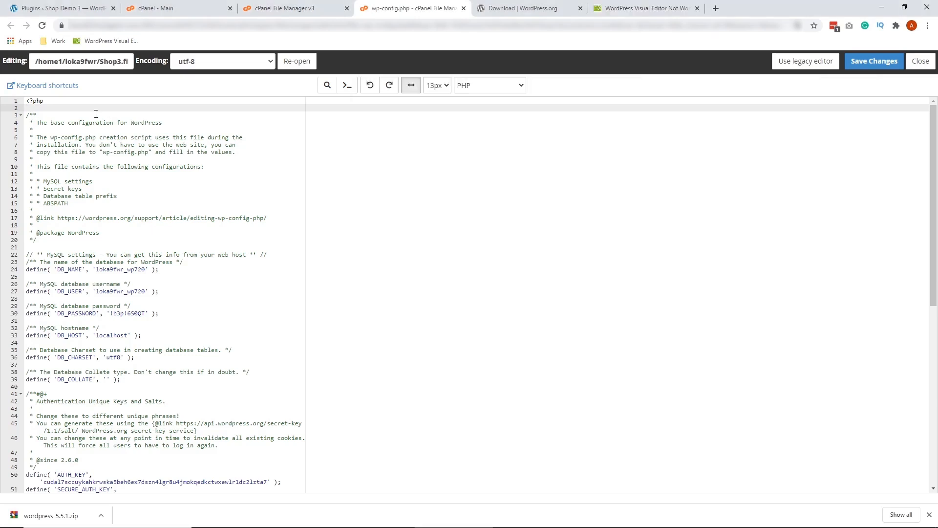
{"action": "type", "text": "define('CONCATENATE_SCRIPTS',false);"}
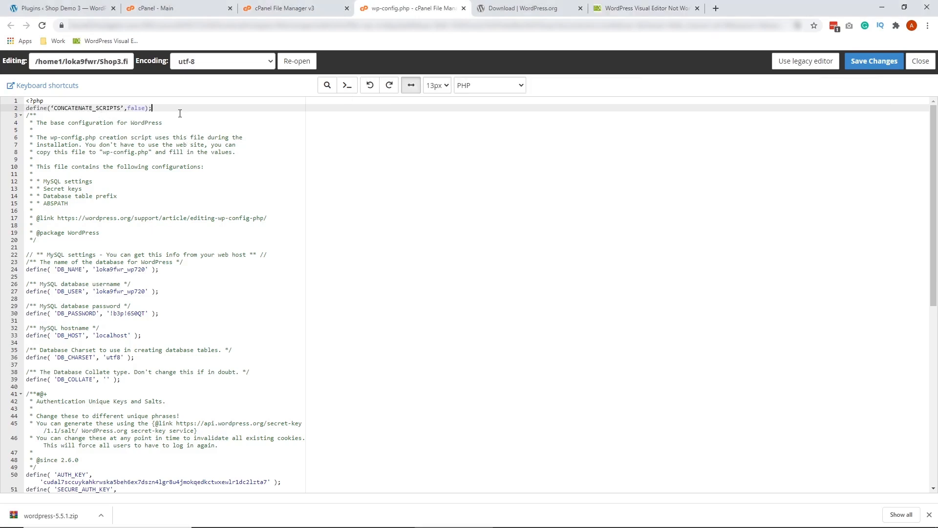
{"action": "mouse_move", "coordinate": [383, 145]}
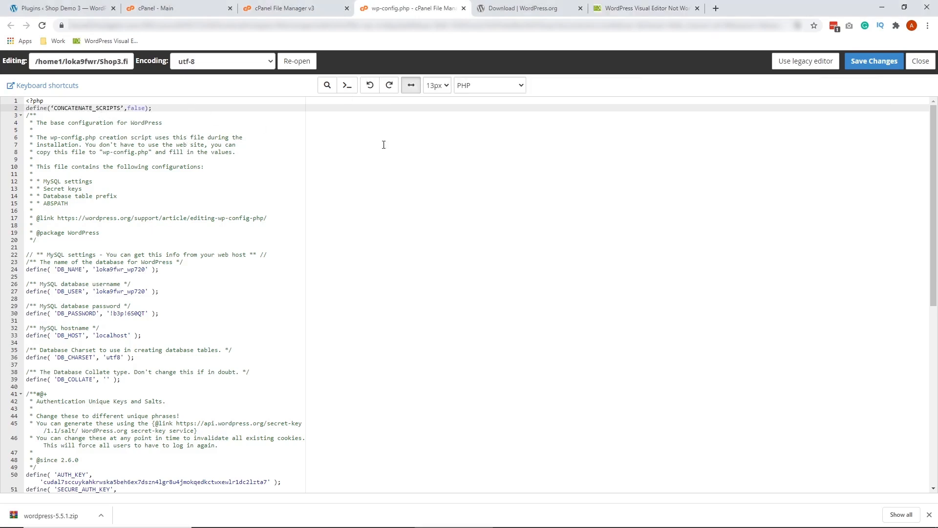
{"action": "left_click", "coordinate": [873, 61]}
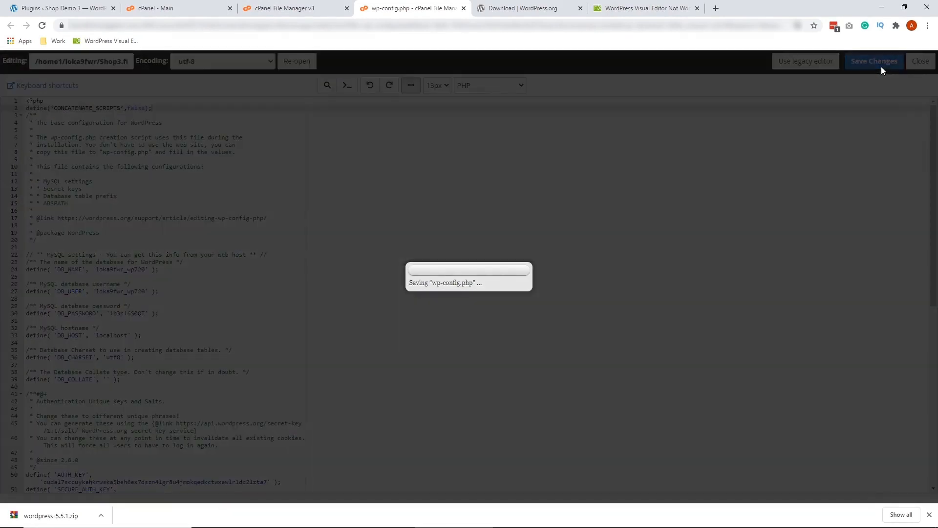
{"action": "left_click", "coordinate": [874, 60]}
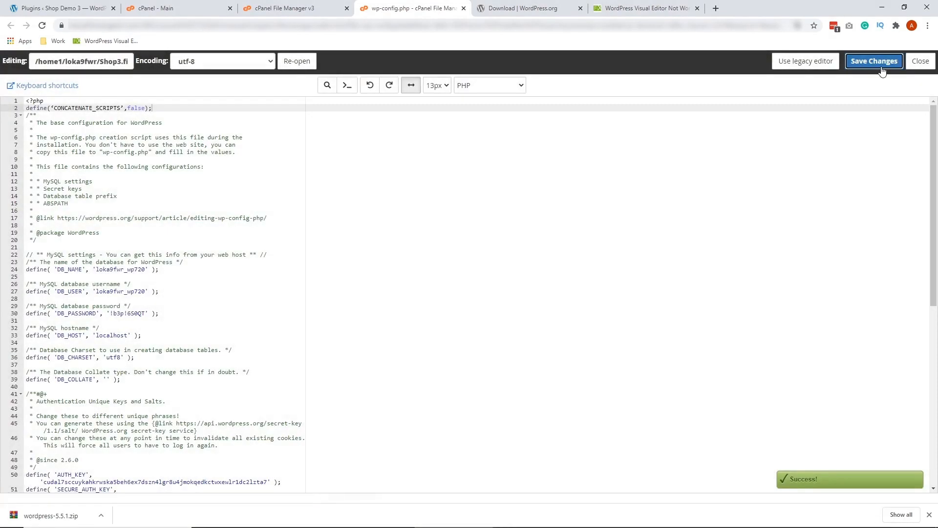
{"action": "mouse_move", "coordinate": [921, 66]}
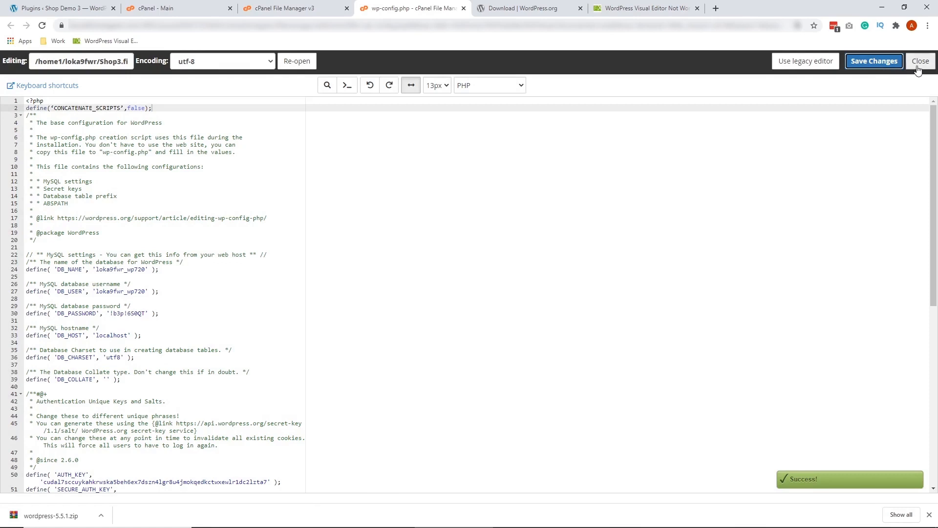
{"action": "left_click", "coordinate": [921, 61]}
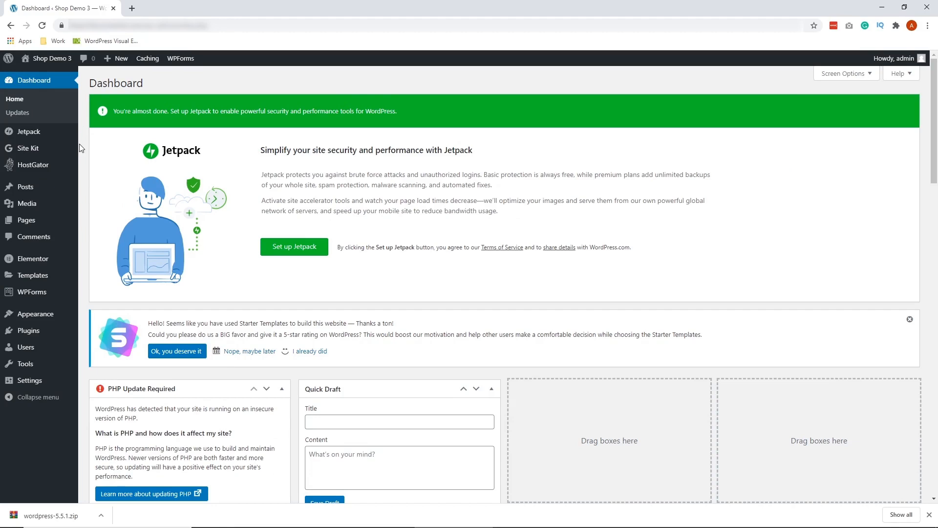
{"action": "mouse_move", "coordinate": [27, 330]}
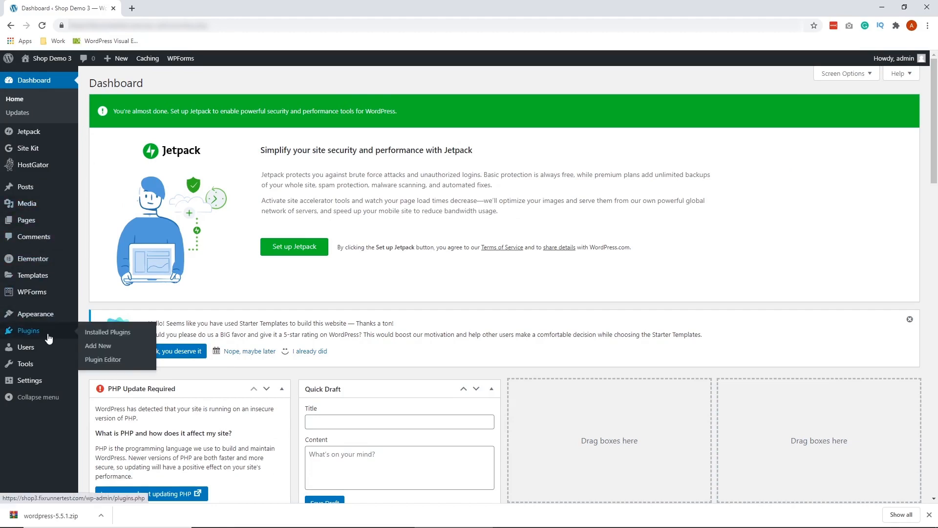
On Plugins > Add New, search the plugin directory for tinyMCE Advanced.
{"action": "left_click", "coordinate": [97, 345]}
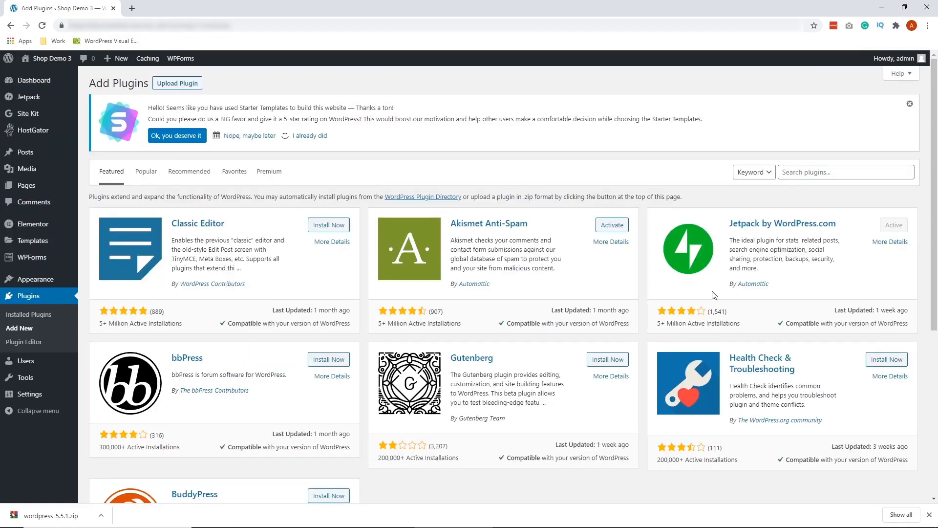
{"action": "left_click", "coordinate": [846, 172]}
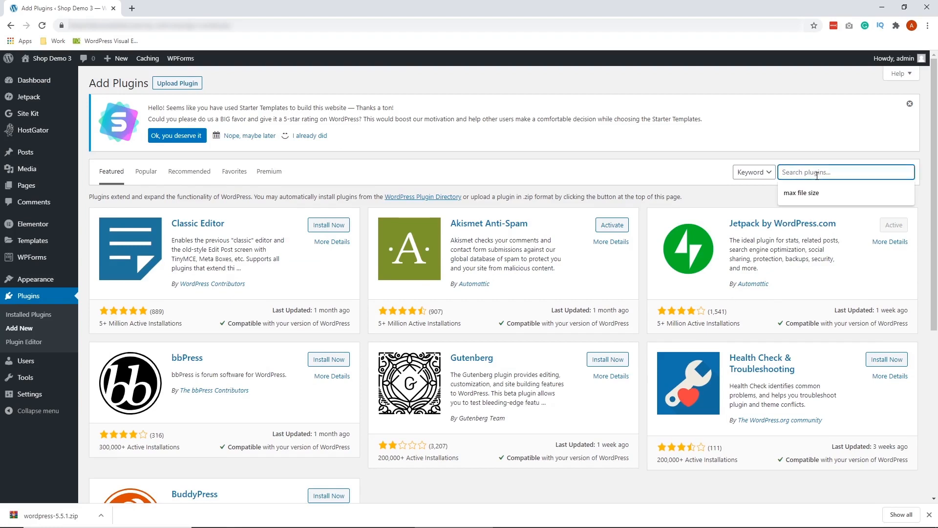
{"action": "type", "text": "tinyMCE Advanced"}
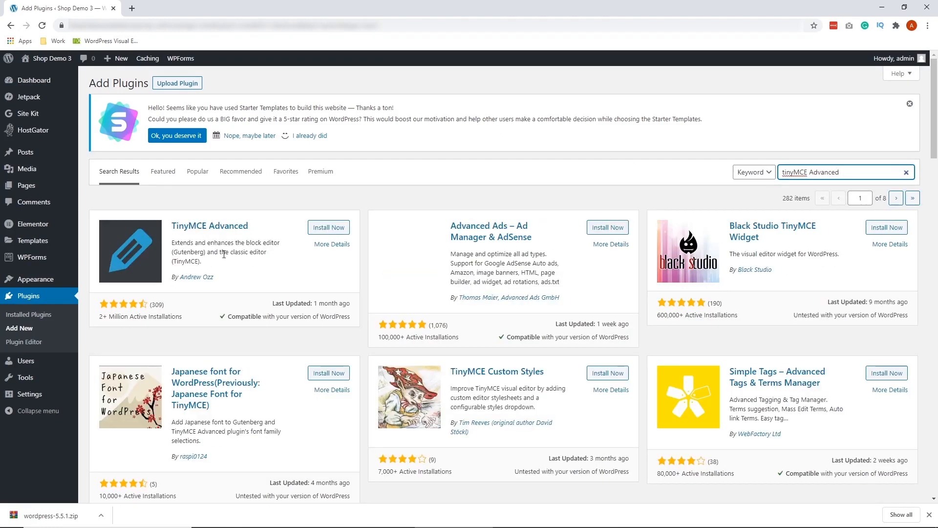
Install the TinyMCE Advanced plugin and activate it.
{"action": "left_click", "coordinate": [328, 227]}
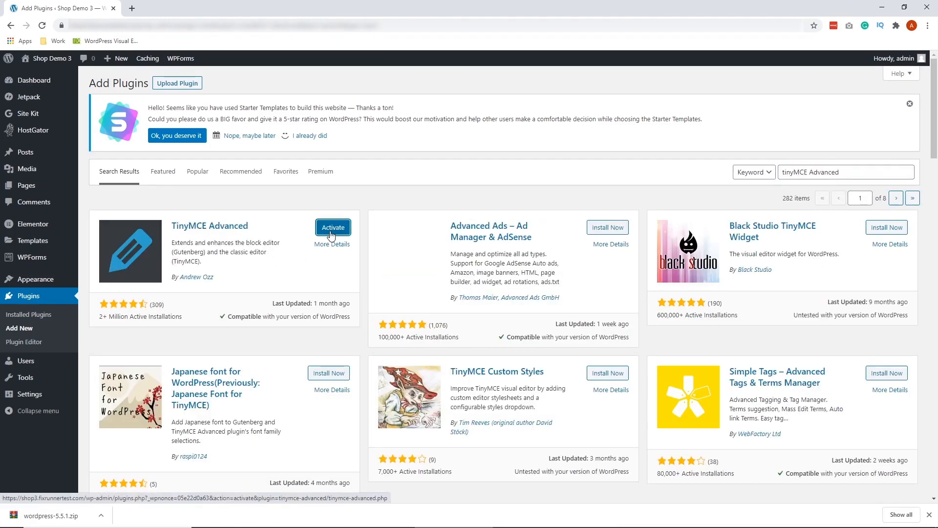
{"action": "left_click", "coordinate": [333, 229]}
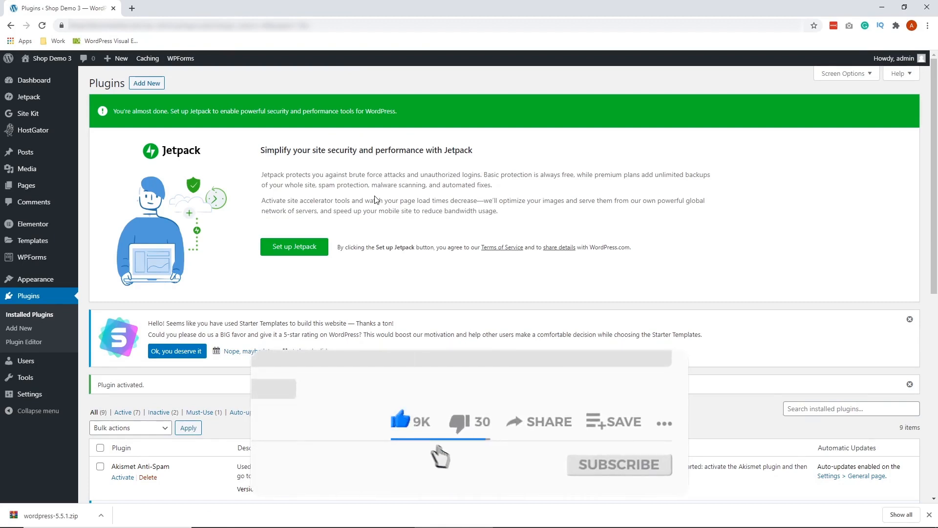
{"action": "left_click", "coordinate": [619, 464]}
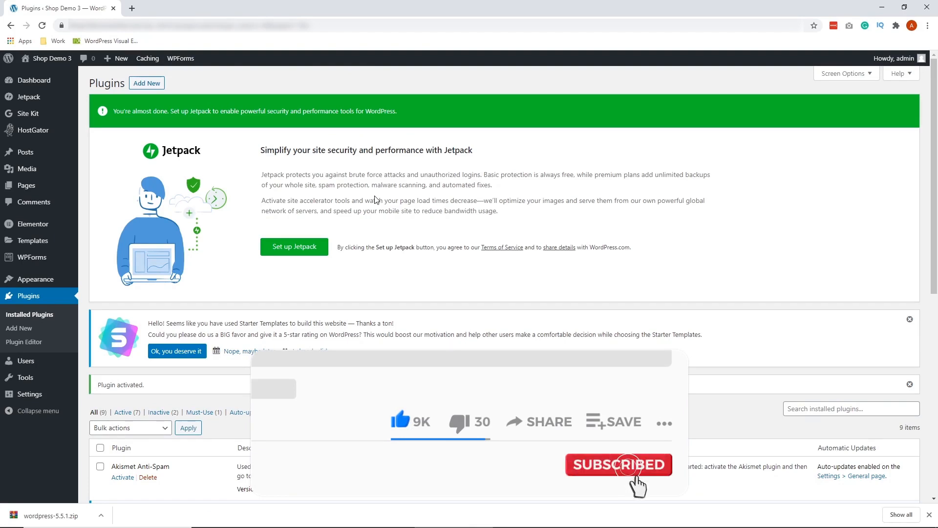